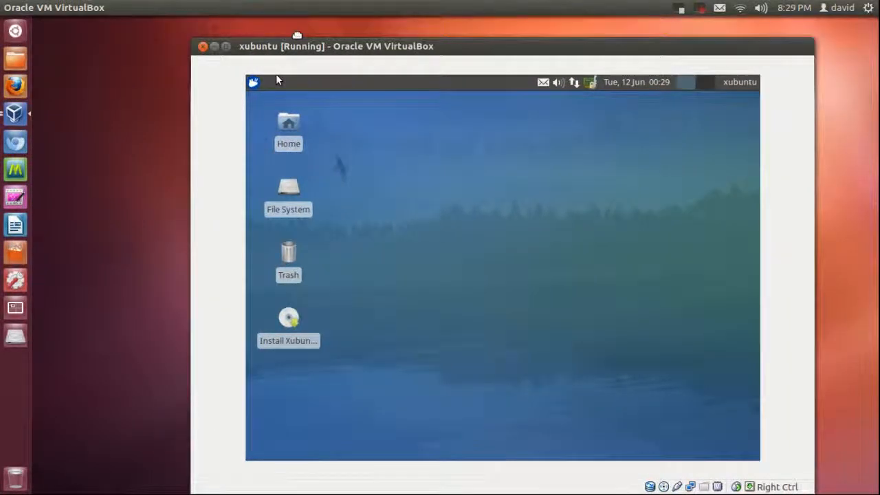
Drag the Xubuntu VM window up and to the right, then nudge it back slightly
left_click_drag(336, 46, 399, 24)
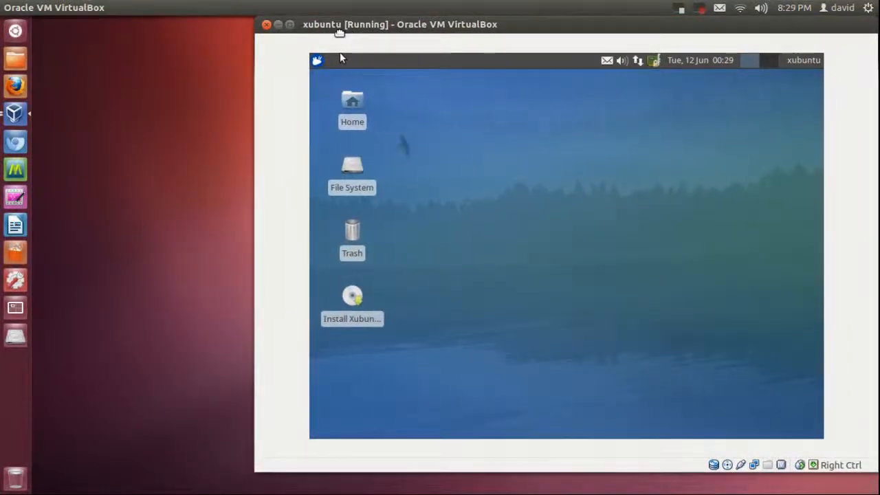
left_click_drag(339, 24, 339, 32)
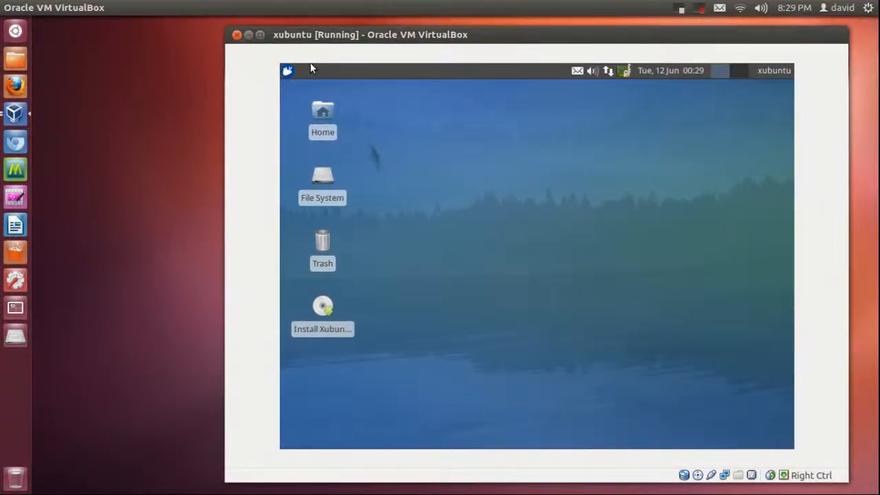
mouse_move(452, 186)
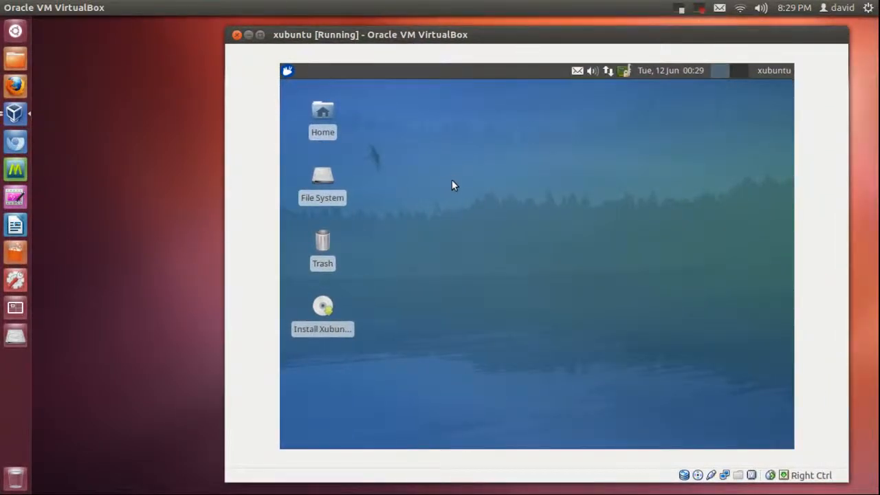
mouse_move(356, 68)
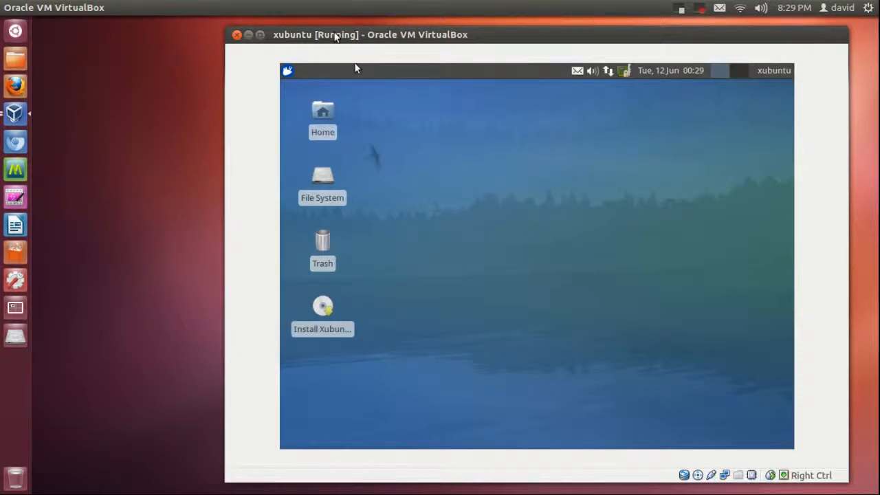
mouse_move(475, 278)
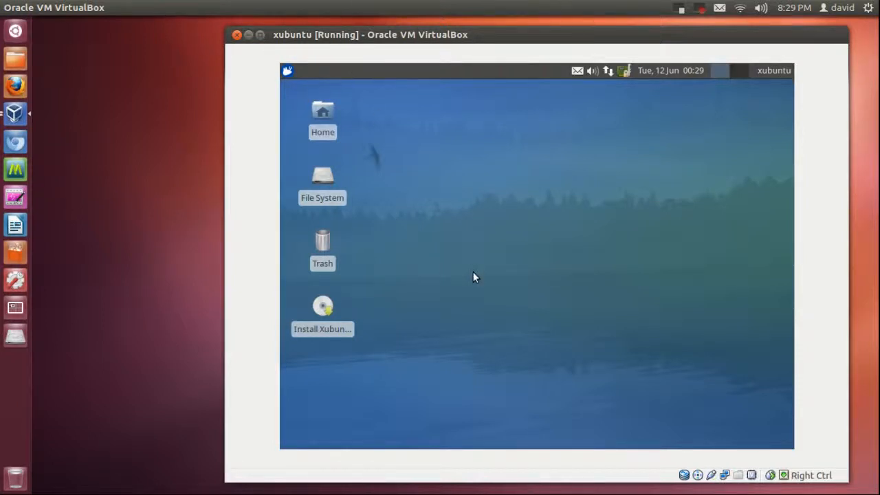
mouse_move(464, 275)
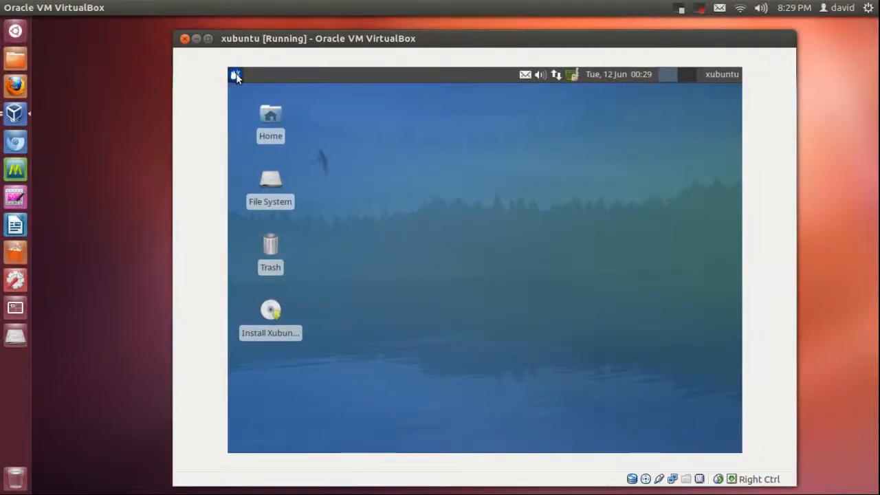
mouse_move(539, 152)
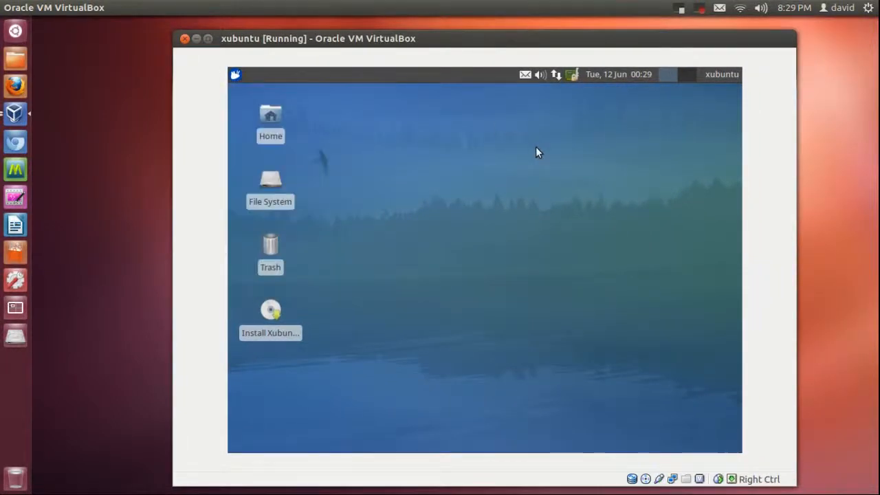
mouse_move(347, 167)
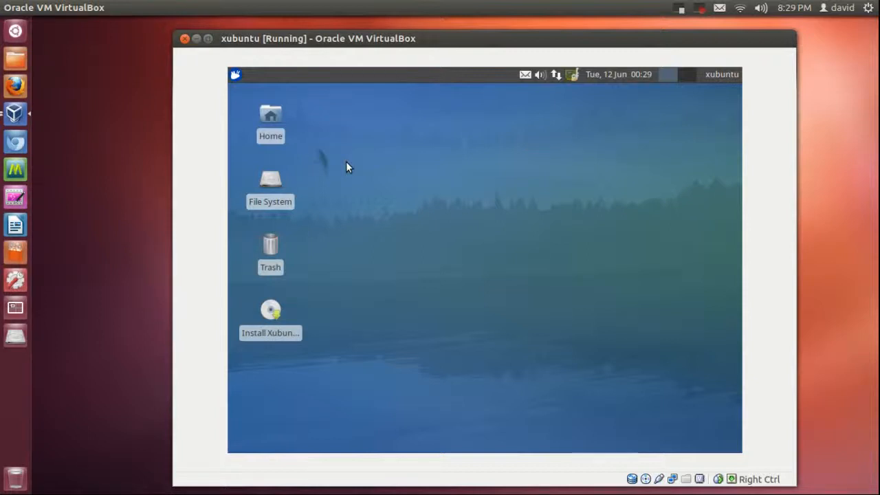
mouse_move(482, 165)
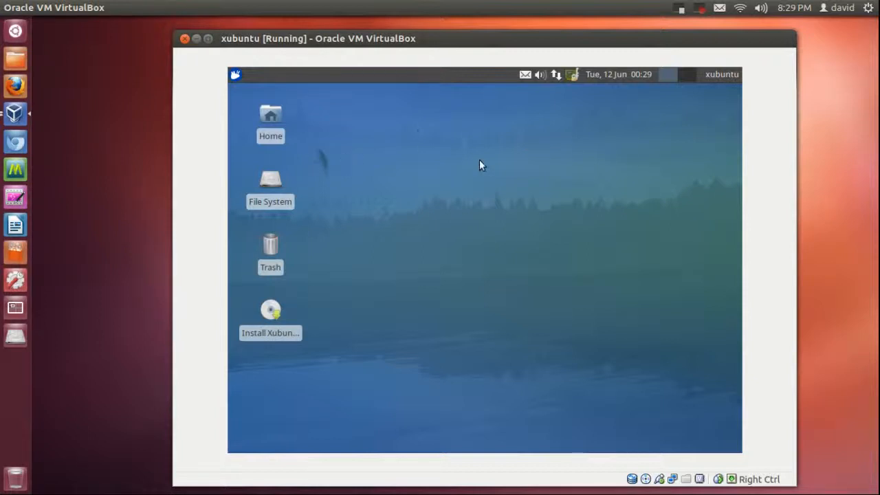
mouse_move(447, 134)
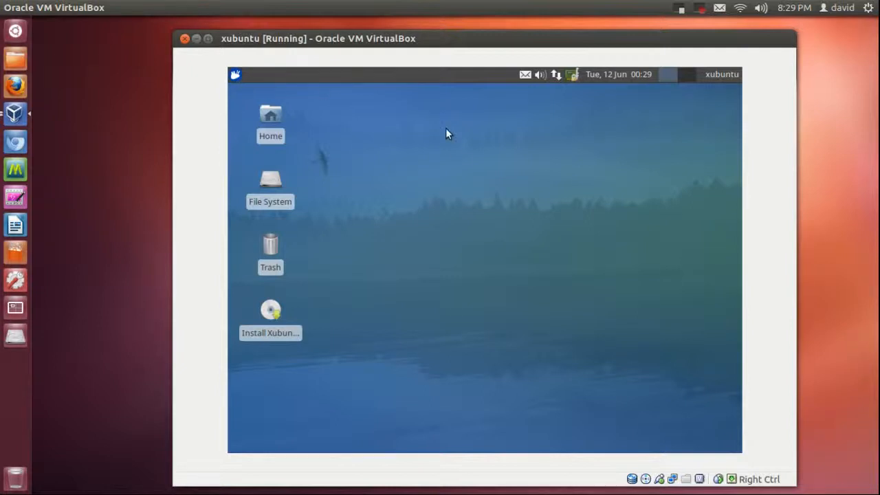
mouse_move(440, 186)
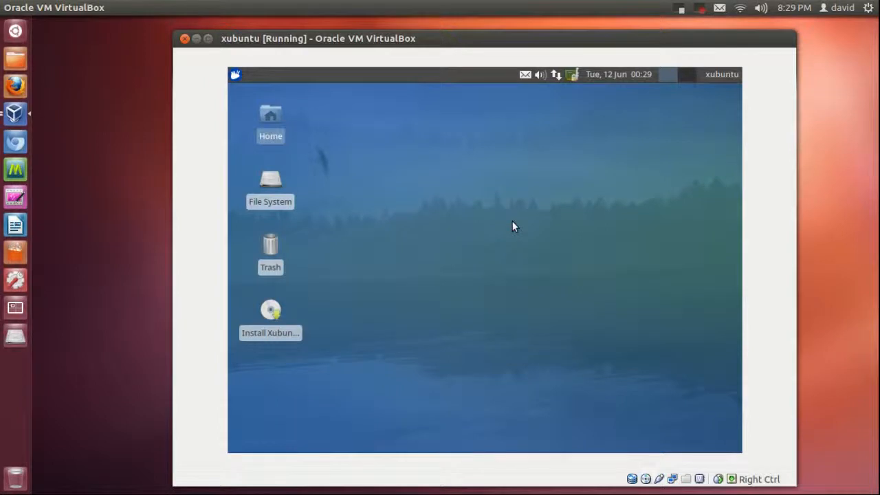
Open the desktop Home folder and settle the Thunar window near the desktop centre
double_click(270, 114)
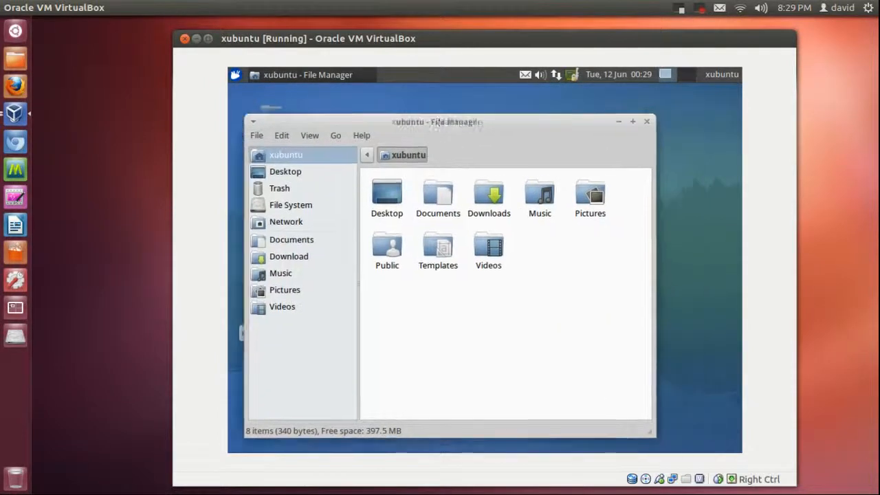
left_click_drag(436, 122, 502, 107)
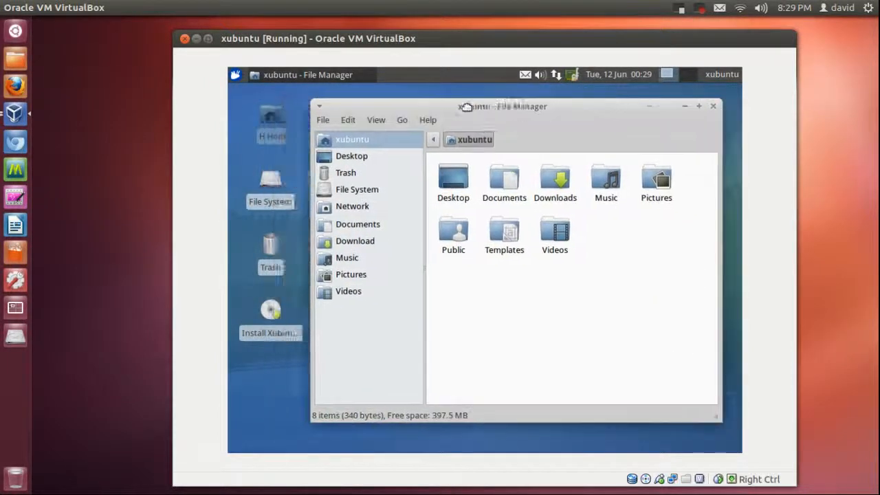
left_click_drag(502, 107, 453, 107)
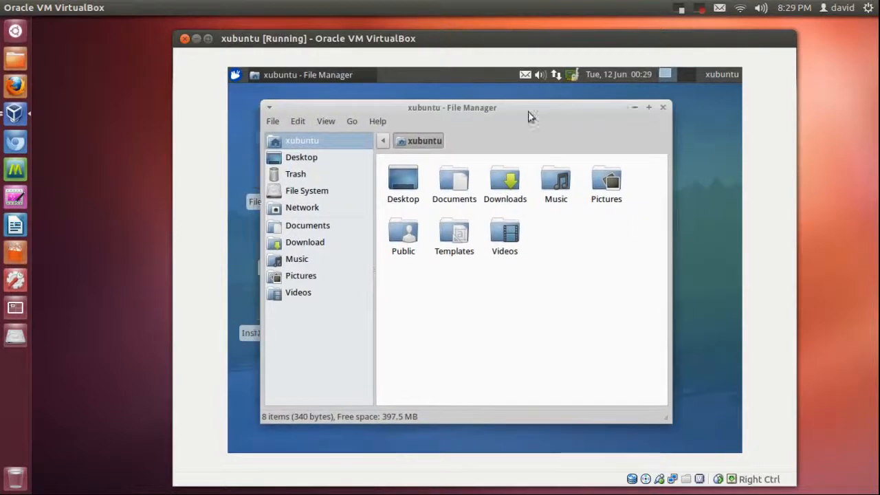
left_click_drag(452, 108, 480, 121)
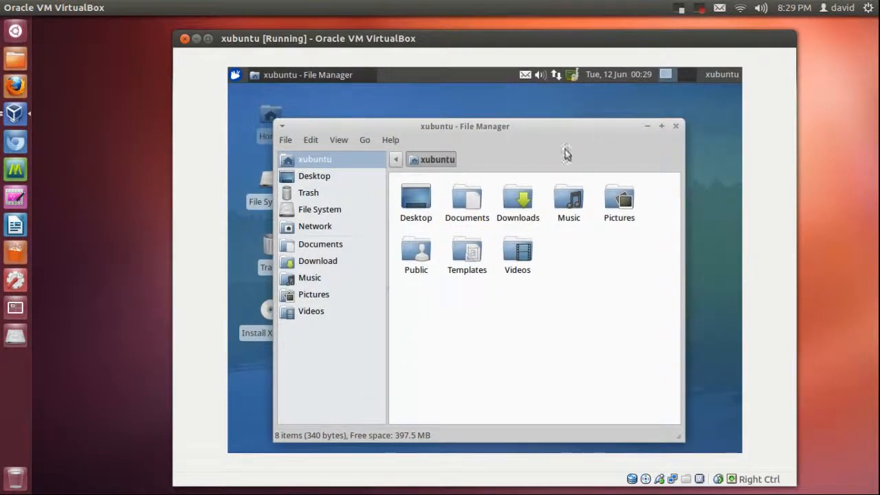
mouse_move(520, 125)
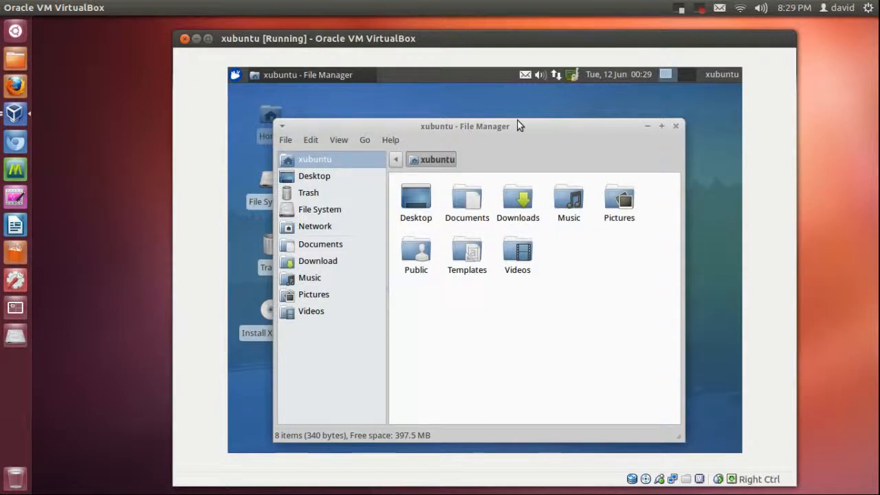
Open the Xfce applications menu to reach its Settings submenu
left_click(235, 75)
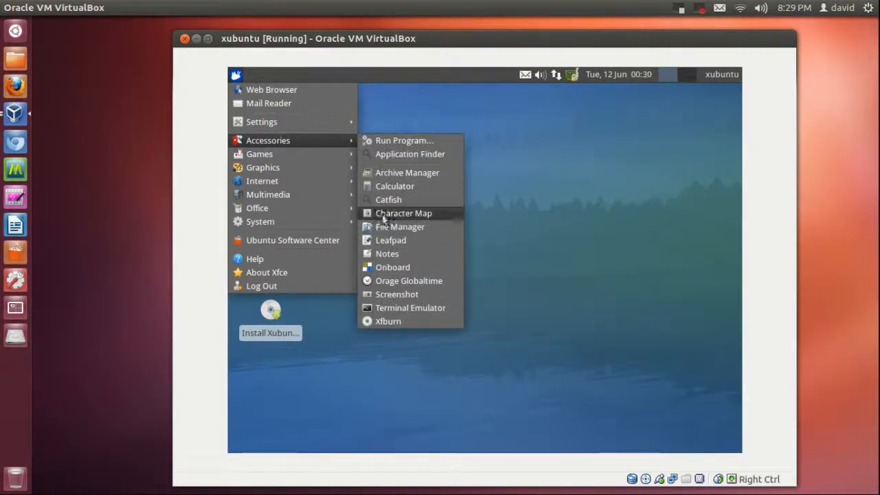
mouse_move(259, 153)
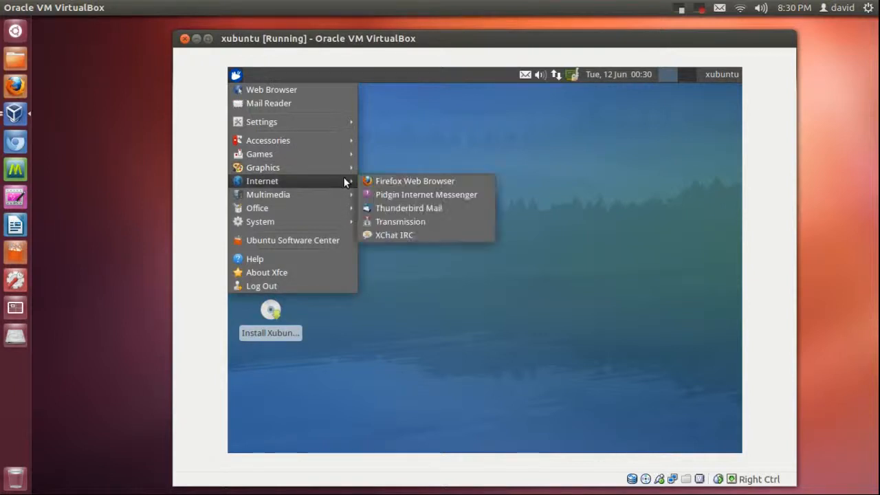
mouse_move(400, 221)
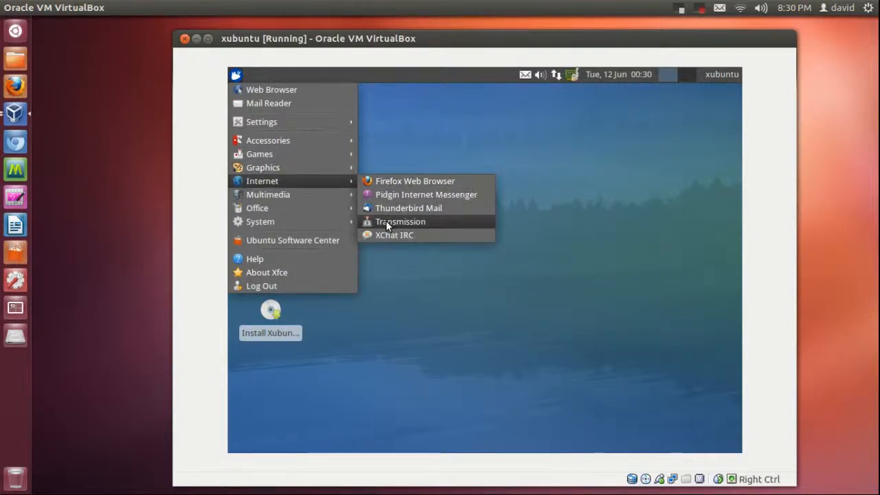
mouse_move(325, 208)
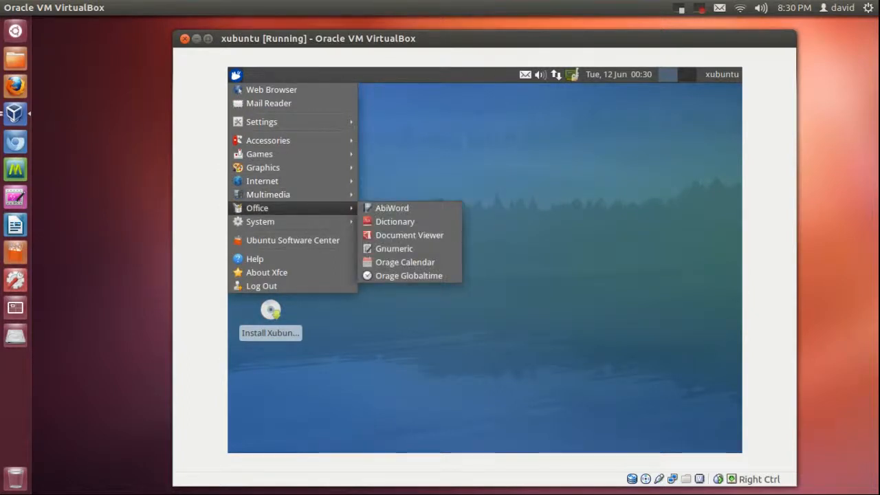
mouse_move(393, 208)
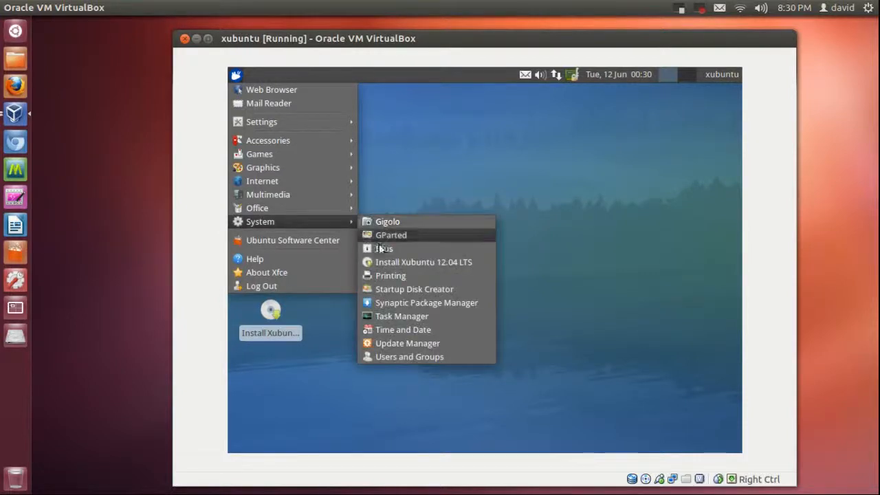
mouse_move(267, 194)
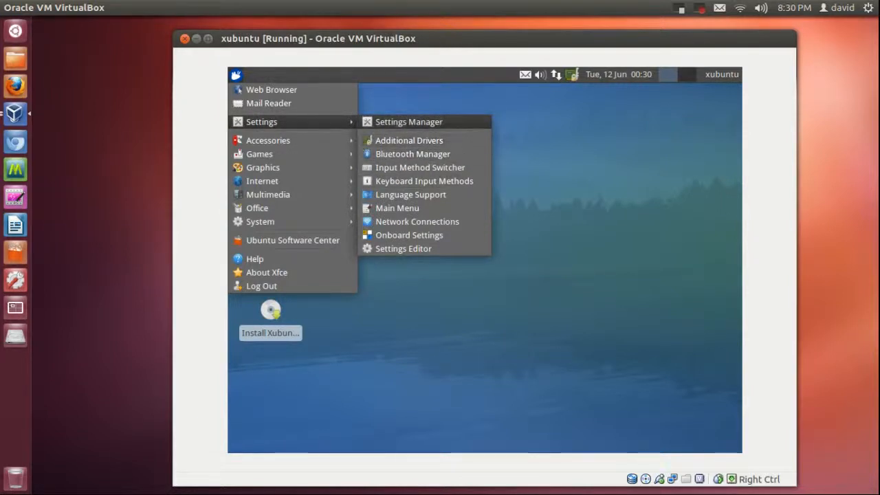
In Appearance, try the Clearlooks, greybird and Greybird styles, then apply Bluebird
left_click(409, 121)
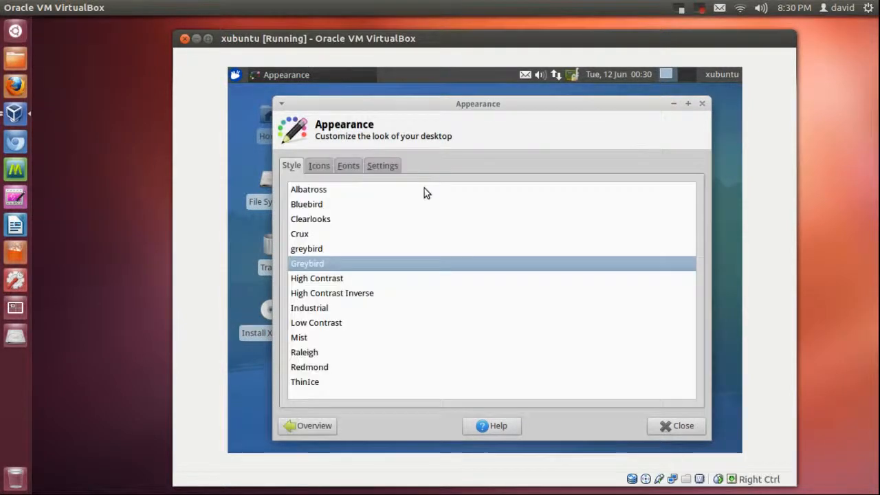
mouse_move(309, 222)
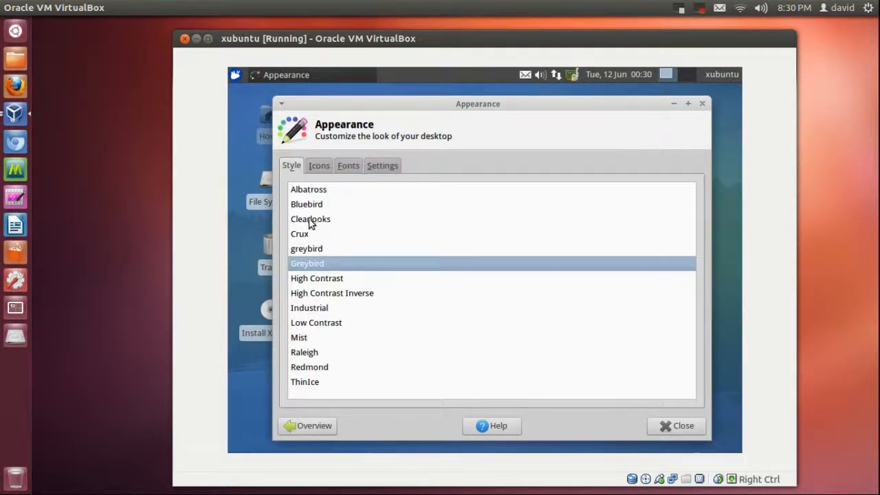
left_click(311, 222)
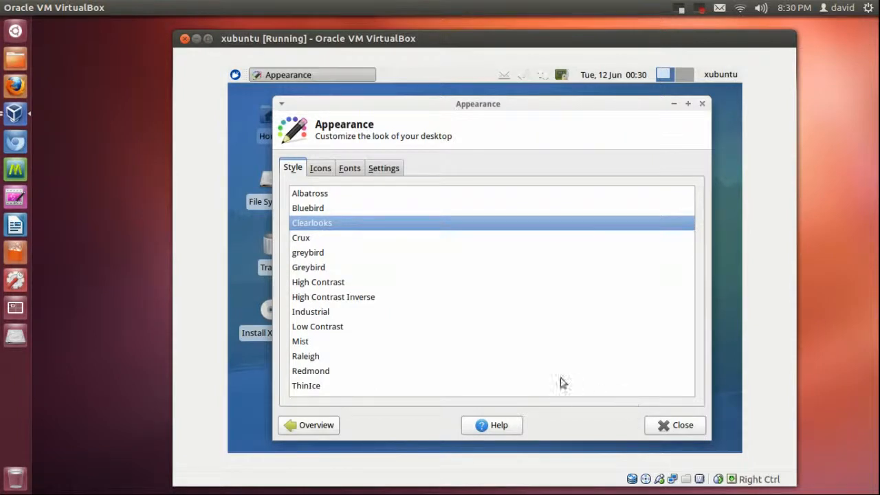
left_click(308, 252)
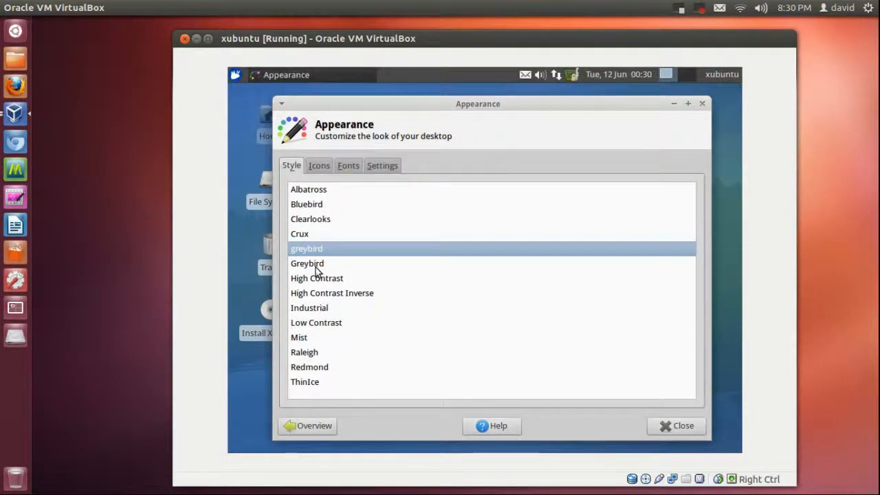
left_click(308, 263)
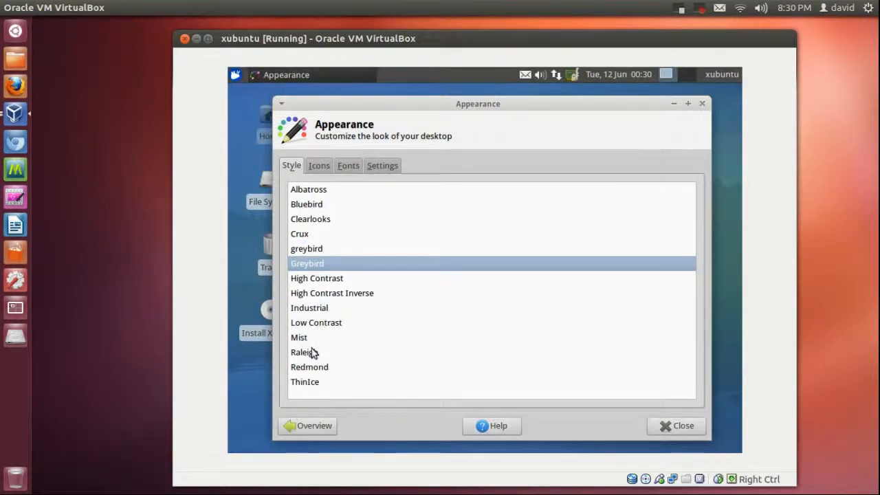
left_click(310, 366)
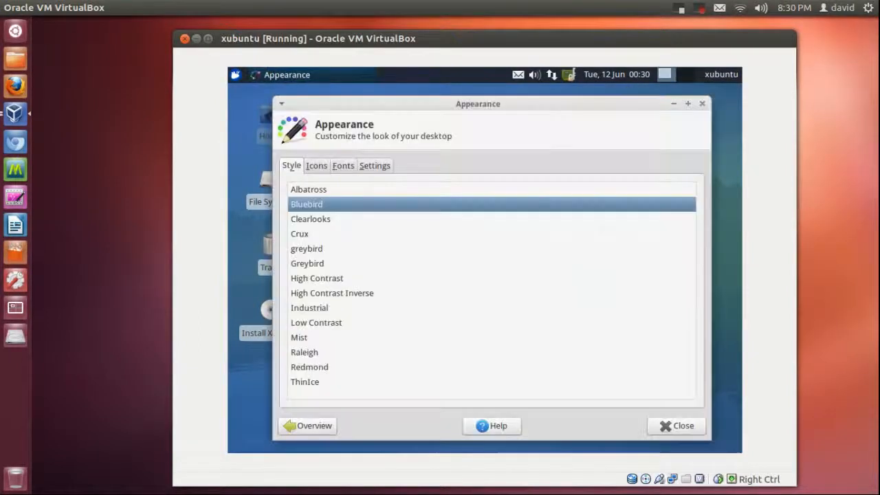
Try the GNOME and Humanity icon themes, settle on LowContrast, and view the toolbar and menu options
left_click(317, 165)
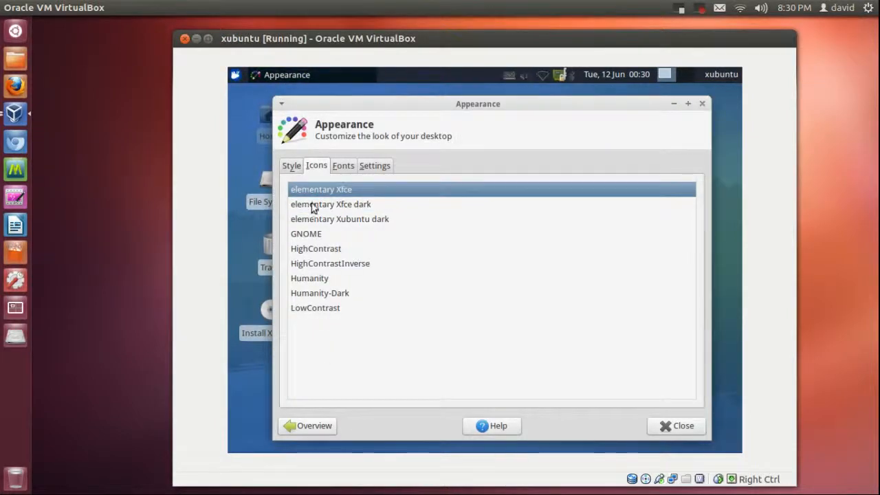
left_click(331, 203)
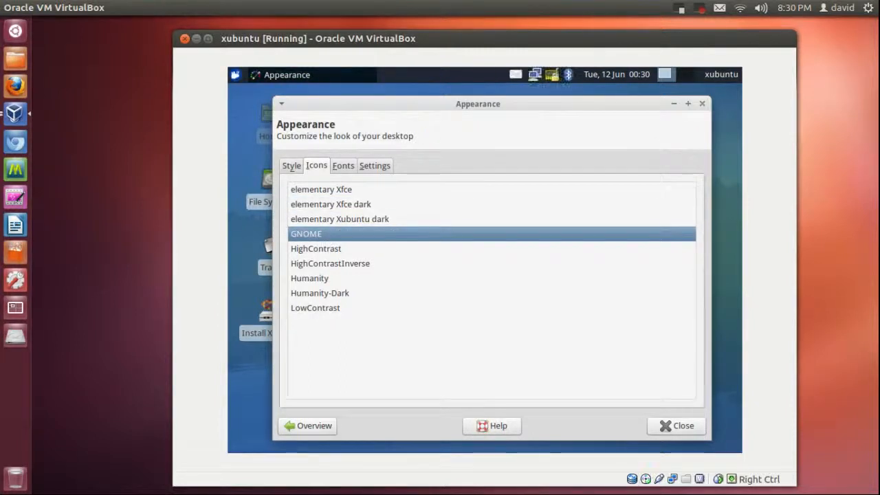
left_click_drag(478, 103, 550, 100)
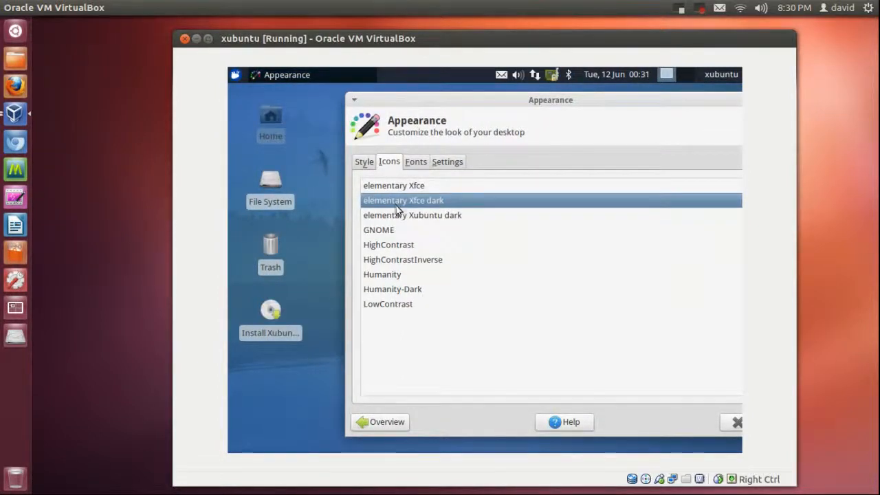
left_click(381, 274)
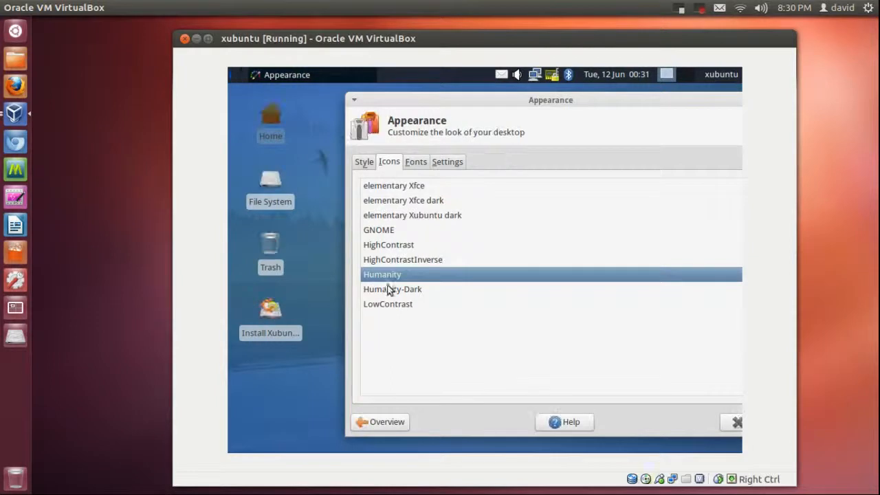
left_click(387, 304)
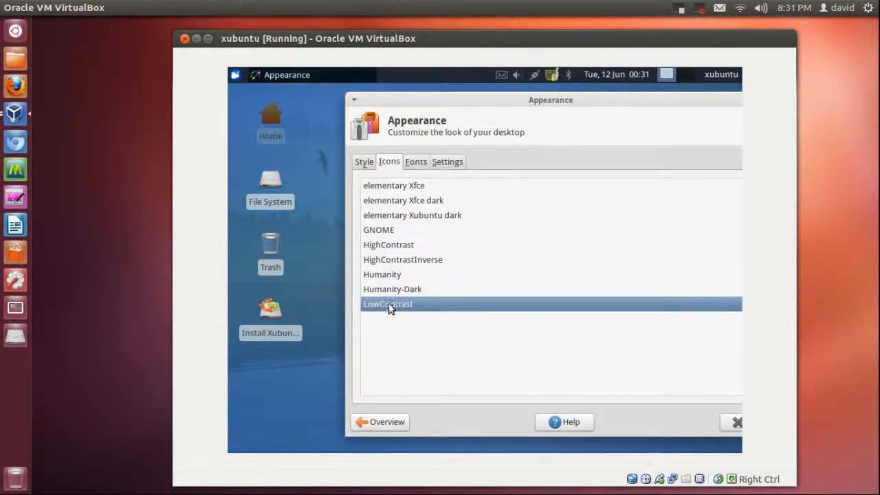
left_click(447, 161)
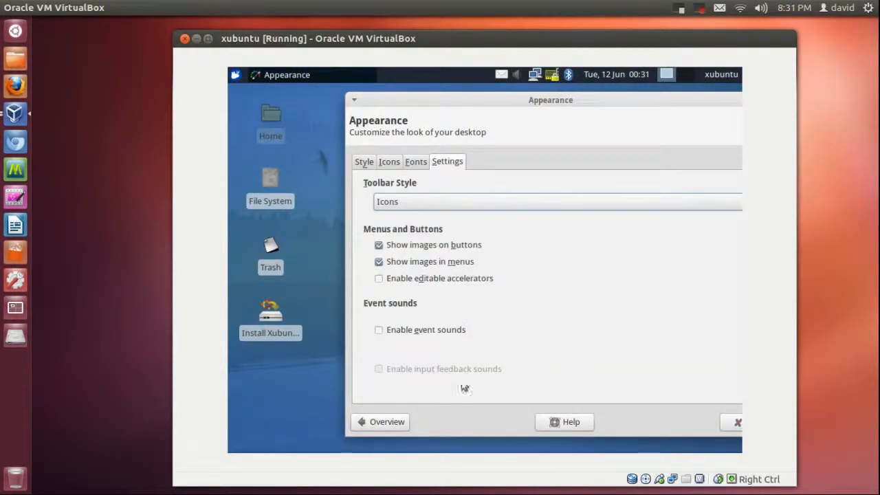
View the Display settings showing 800x600 resolution, then go back to the Settings Manager overview
left_click(386, 422)
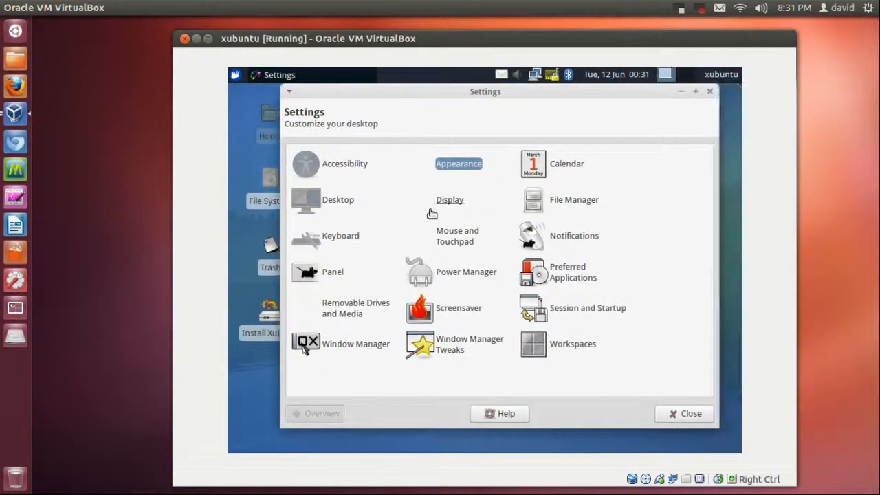
left_click(449, 200)
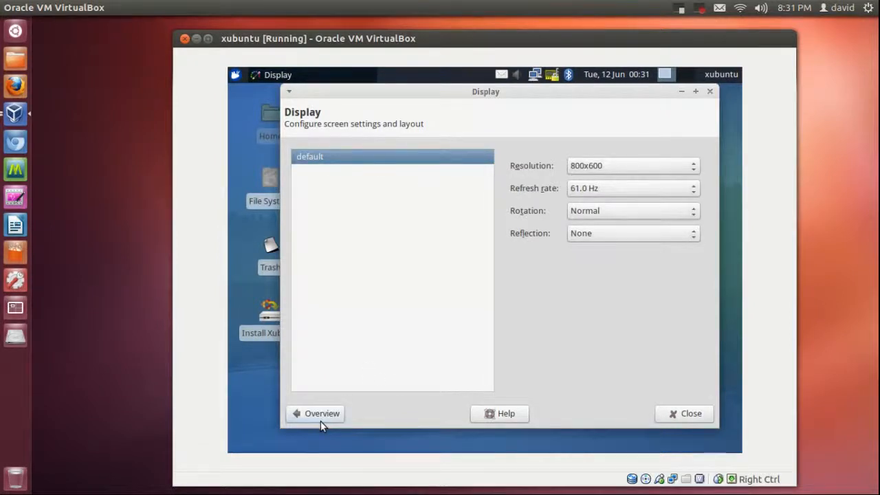
left_click(322, 413)
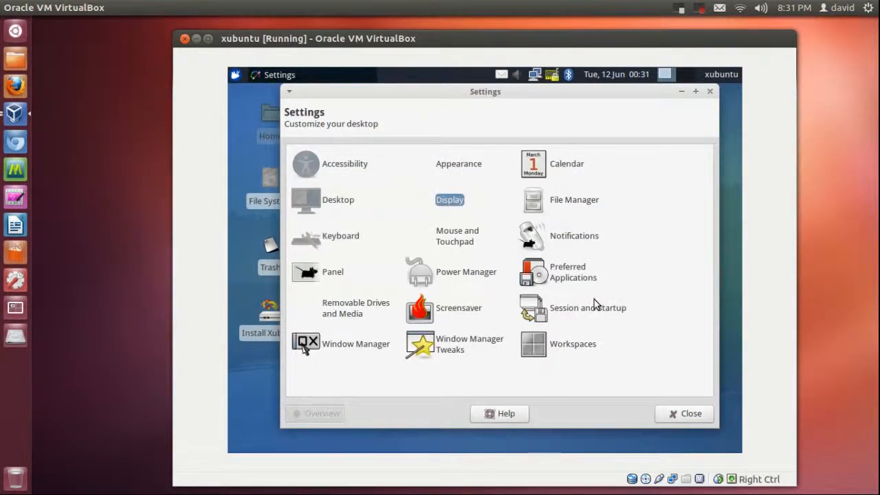
mouse_move(432, 383)
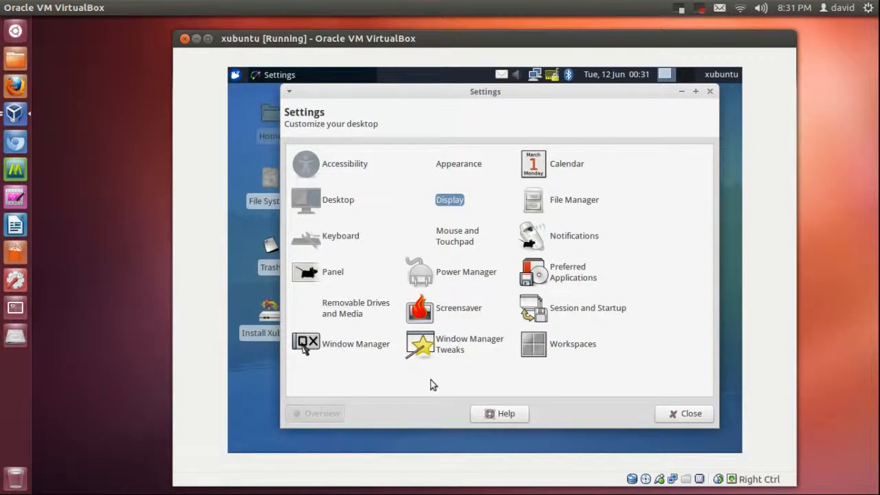
Open Window Manager Tweaks and scroll through the Compositor tab's opacity sliders
double_click(454, 344)
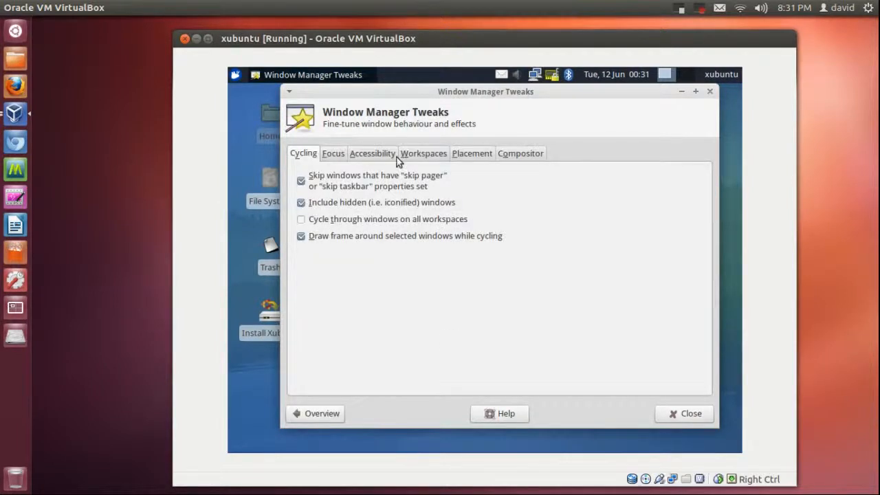
left_click(521, 152)
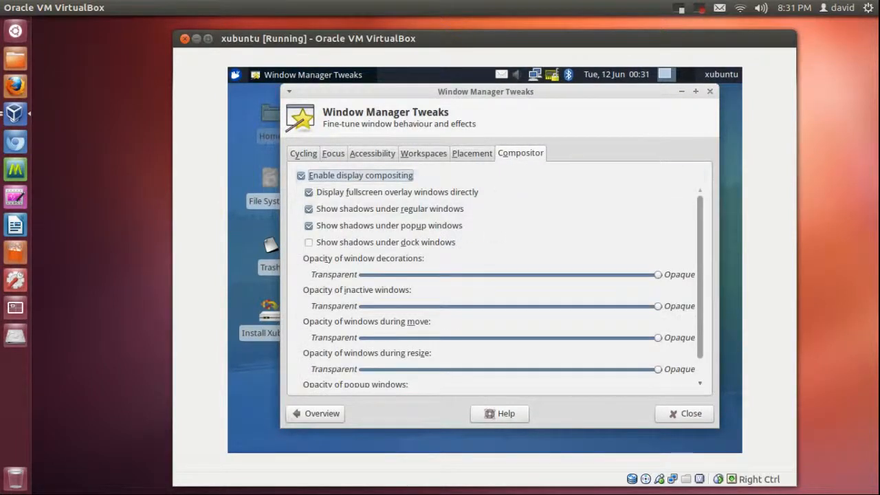
scroll("down", 3)
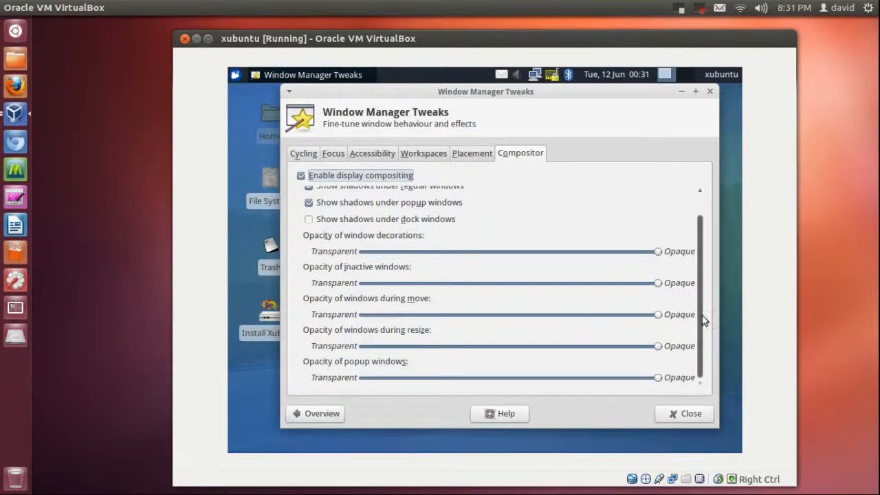
scroll("up", 3)
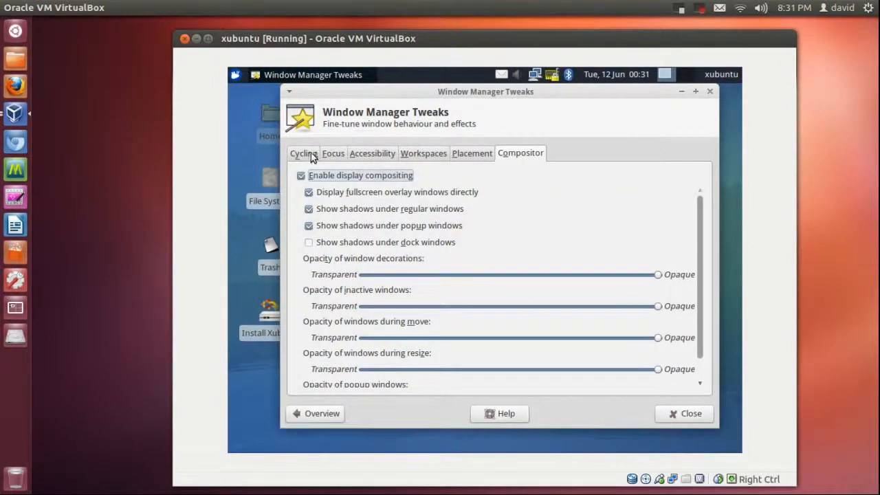
left_click(315, 413)
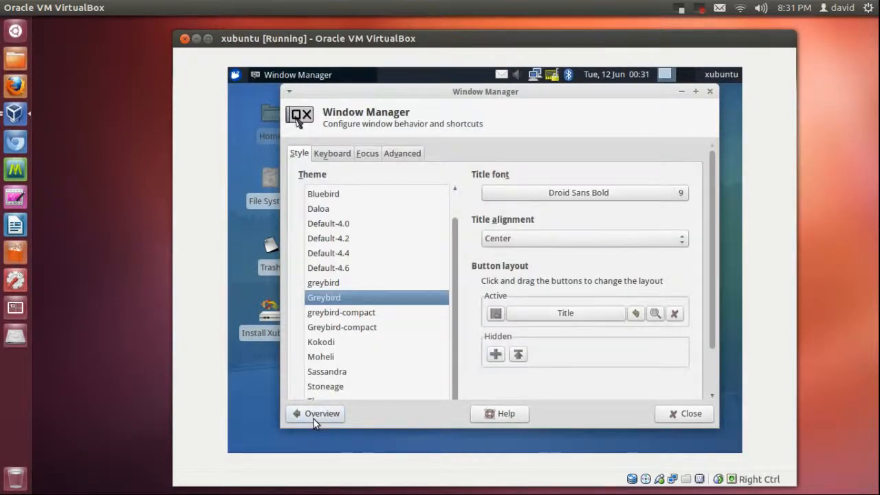
mouse_move(382, 299)
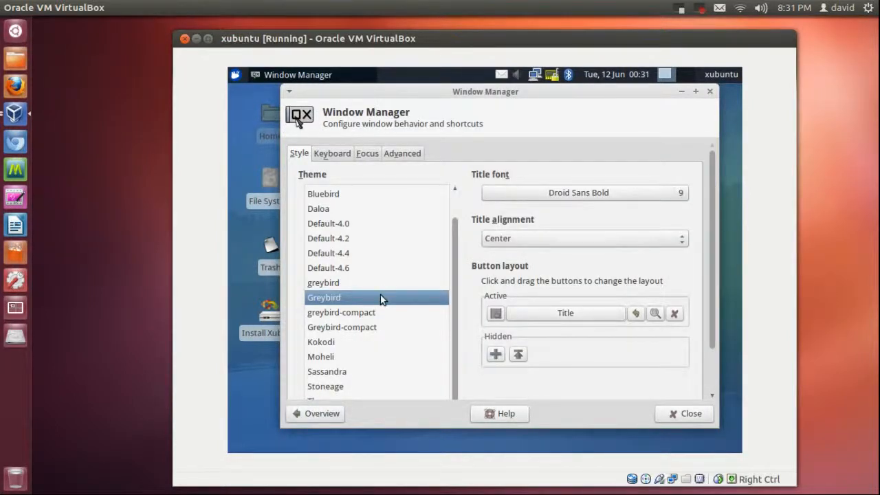
mouse_move(456, 289)
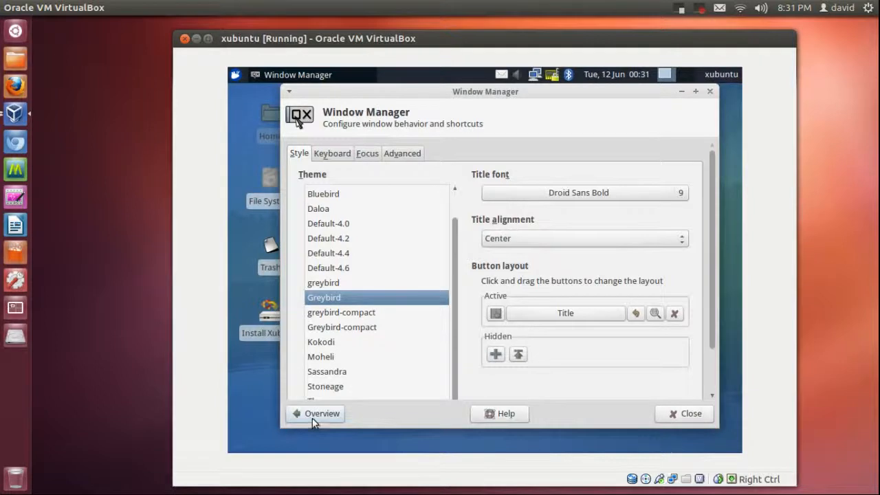
Go back to the Settings Manager overview from the Window Manager dialog
left_click(315, 414)
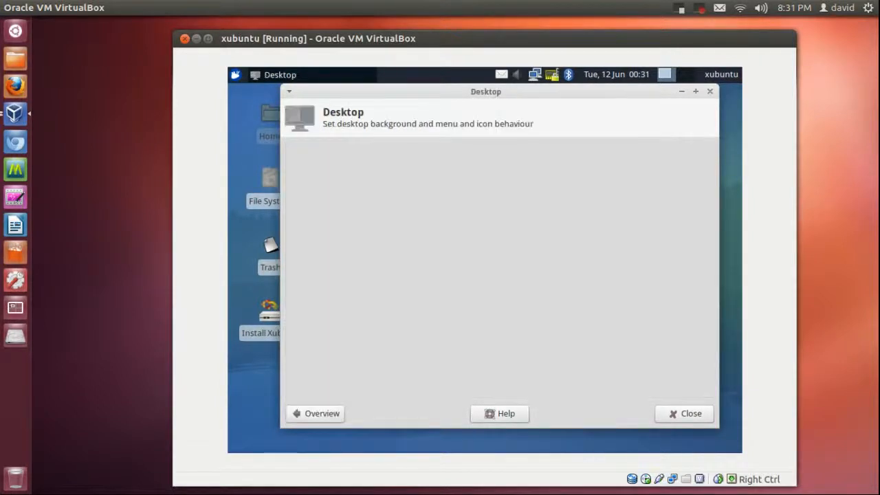
Choose xubuntu-bluebird.png from the Background Images list and close Desktop settings
left_click(313, 153)
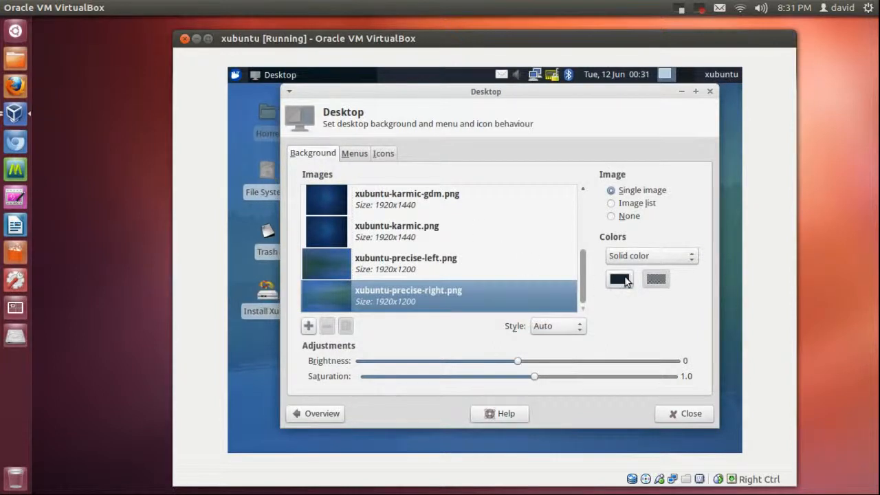
mouse_move(576, 289)
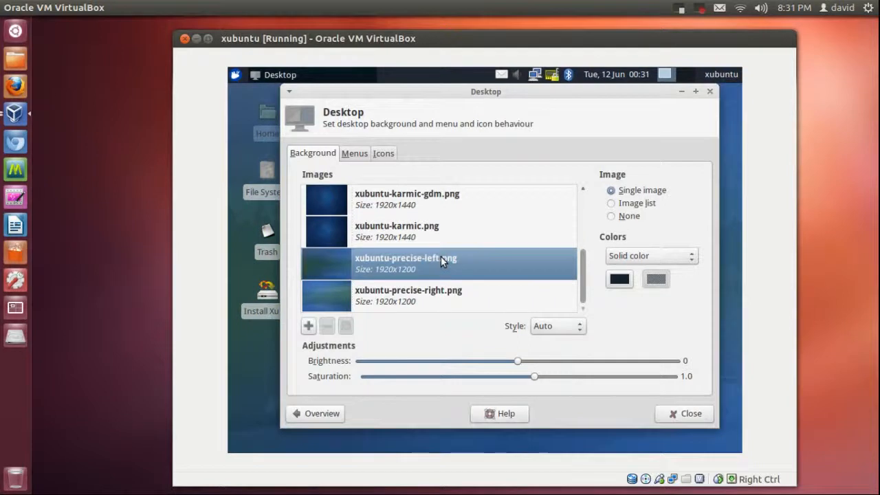
scroll("up", 3)
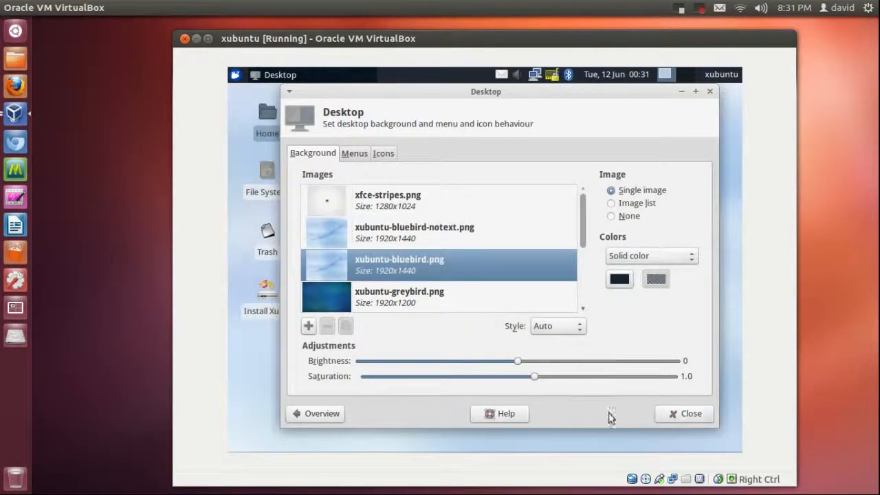
mouse_move(683, 413)
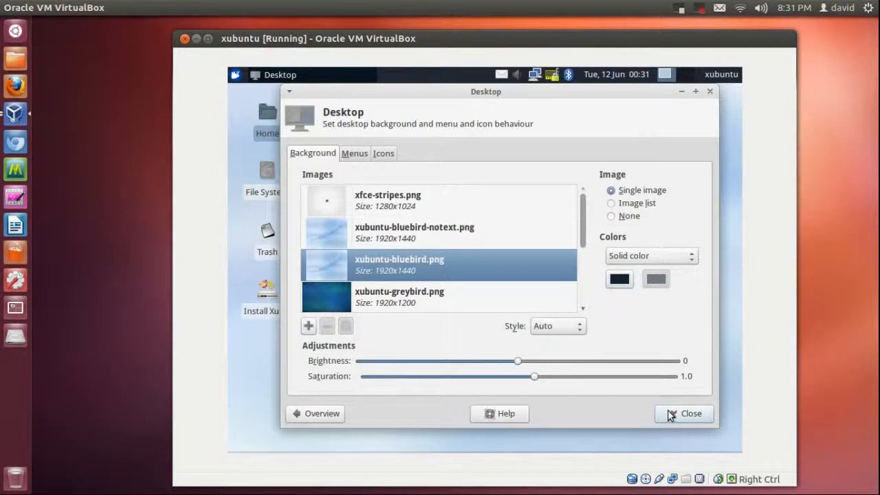
left_click(236, 74)
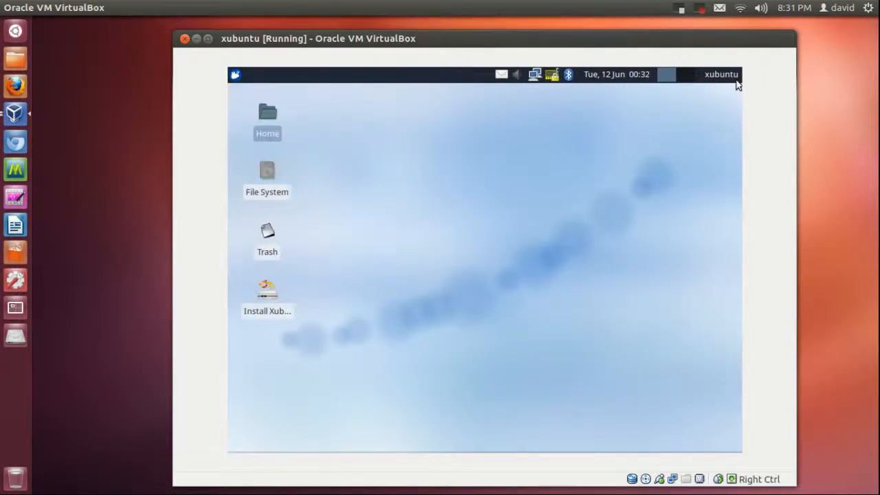
left_click(720, 74)
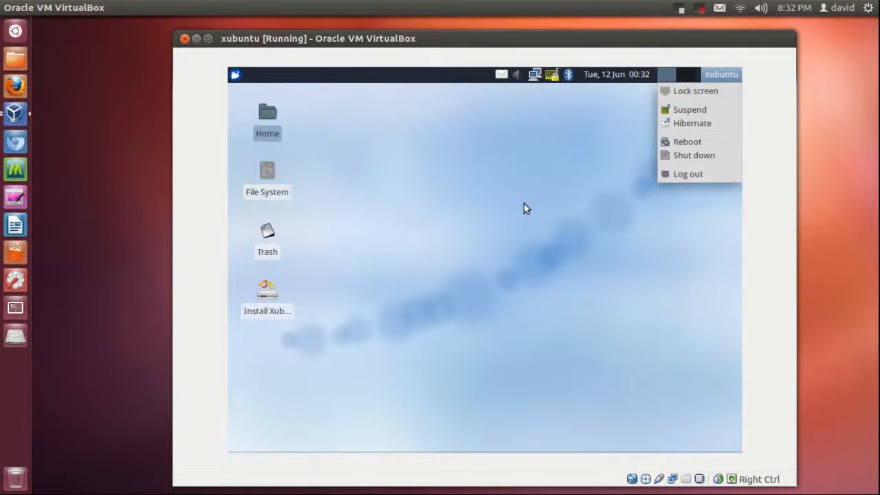
left_click(501, 260)
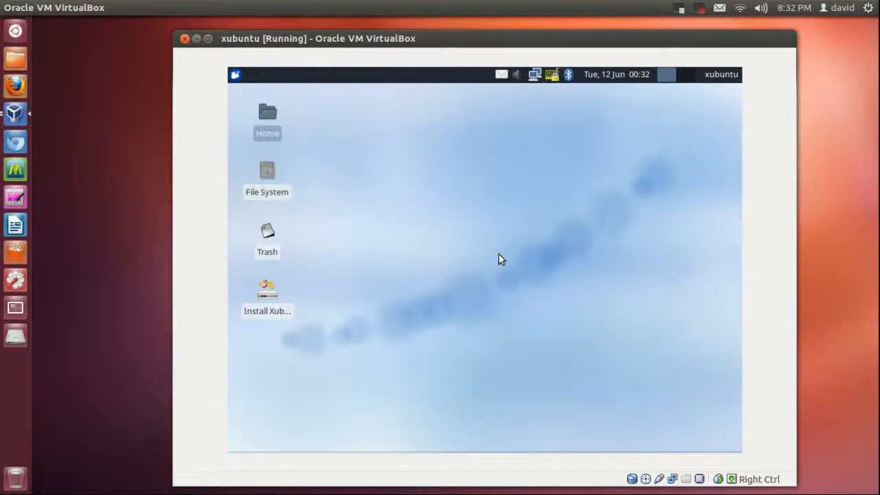
mouse_move(707, 115)
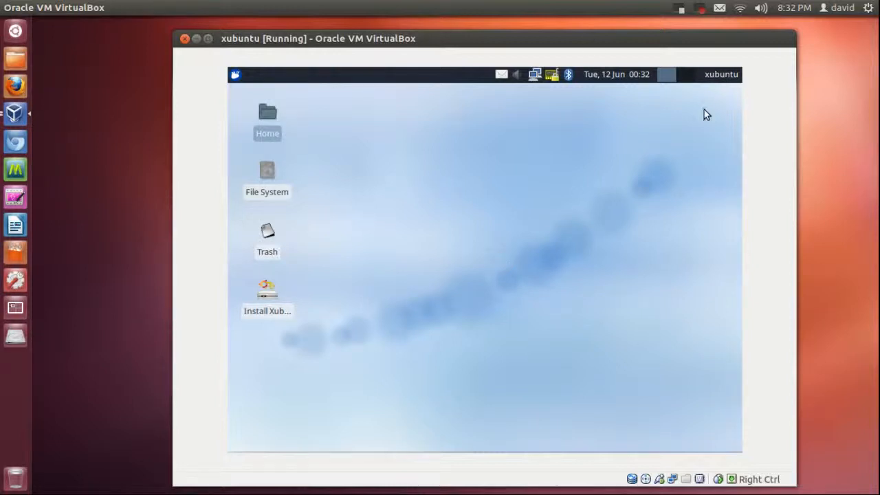
mouse_move(404, 280)
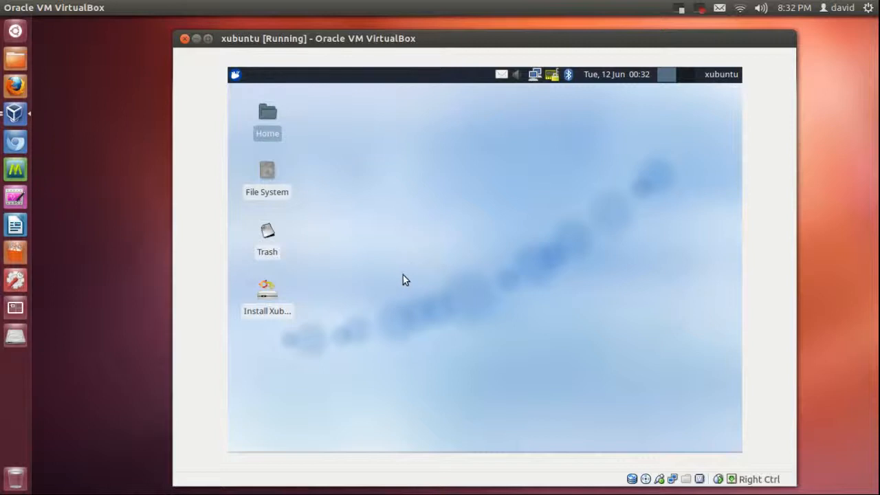
mouse_move(330, 72)
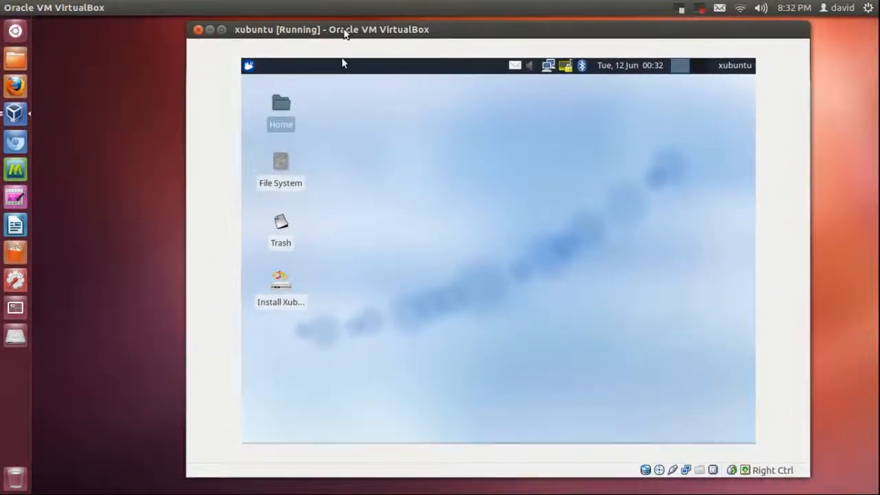
Drag the VM window rightward and open the Xfce applications menu
left_click_drag(344, 30, 411, 32)
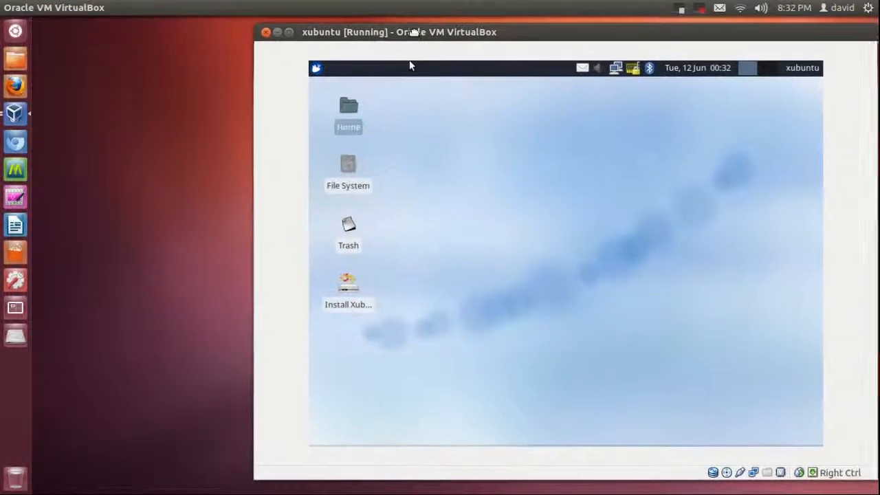
left_click(316, 68)
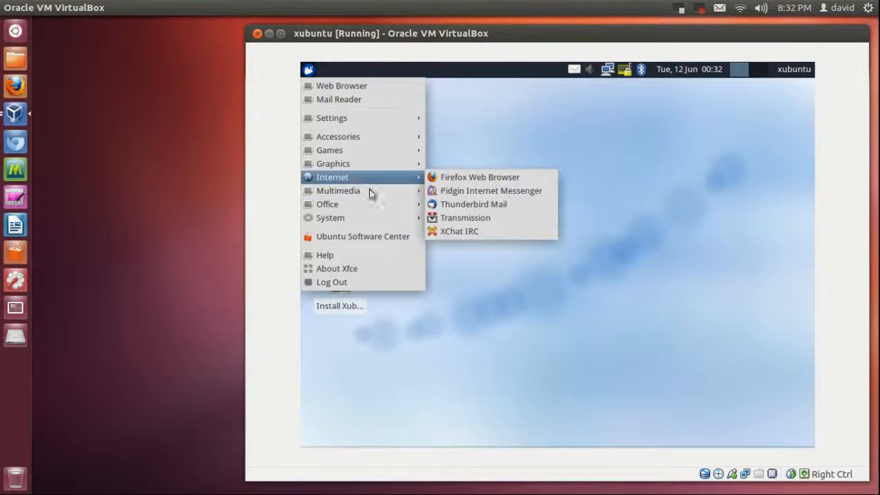
mouse_move(330, 219)
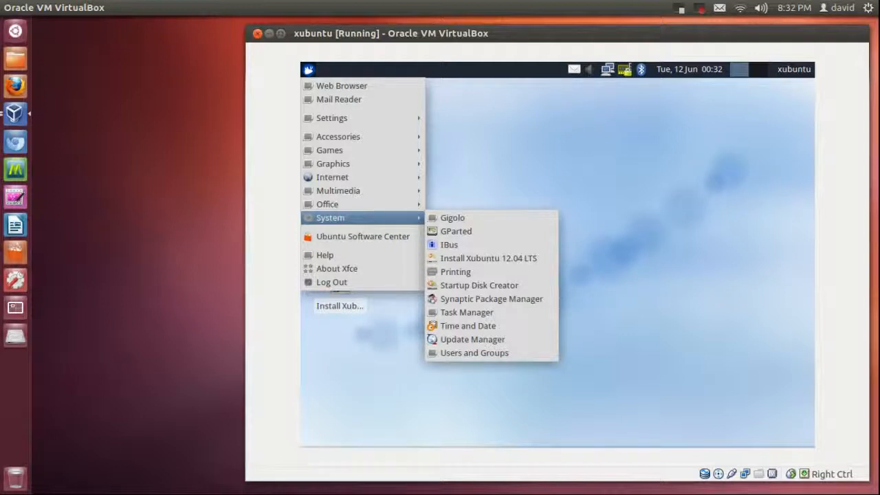
mouse_move(390, 251)
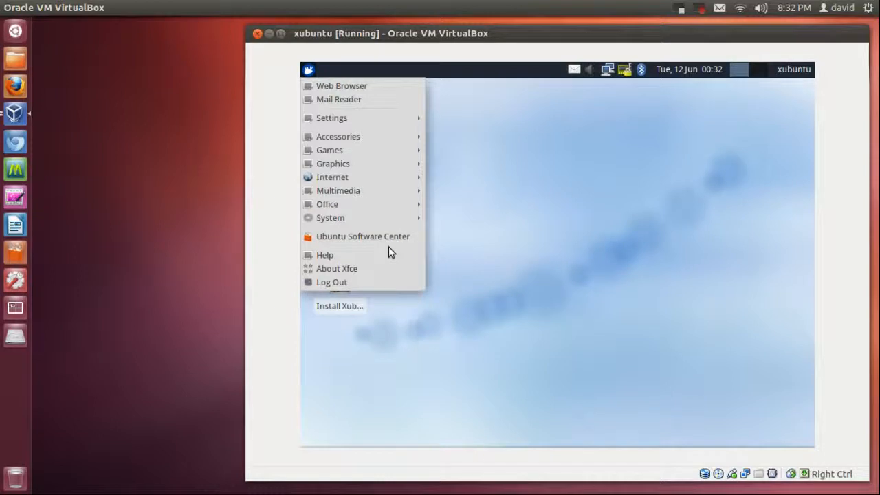
mouse_move(337, 191)
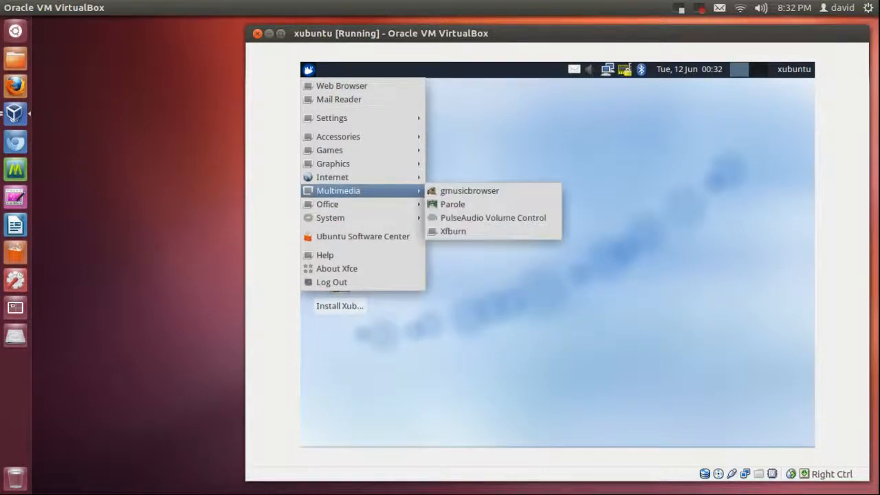
mouse_move(334, 164)
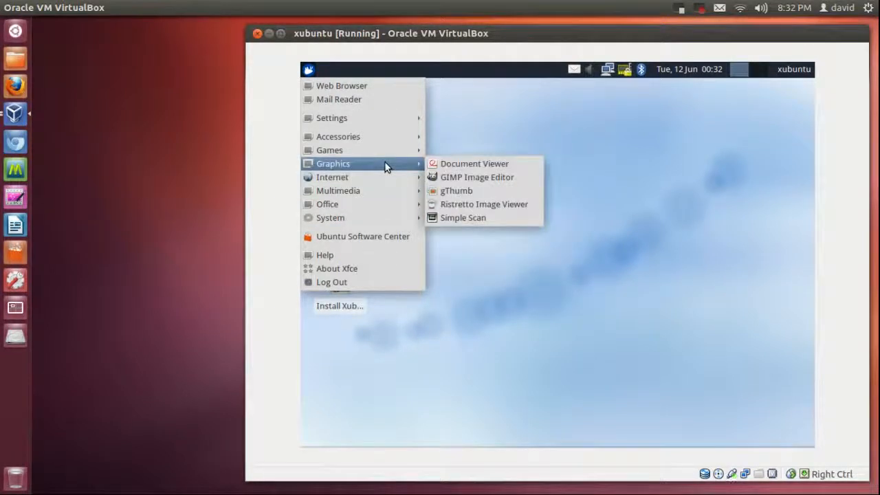
Dismiss the Applications menu by clicking empty desktop space, revealing the bluebird wallpaper
left_click(701, 330)
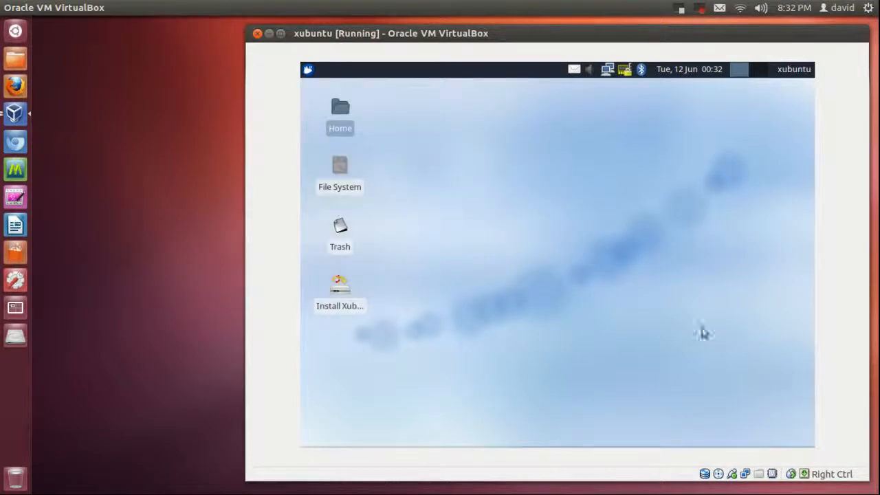
mouse_move(690, 330)
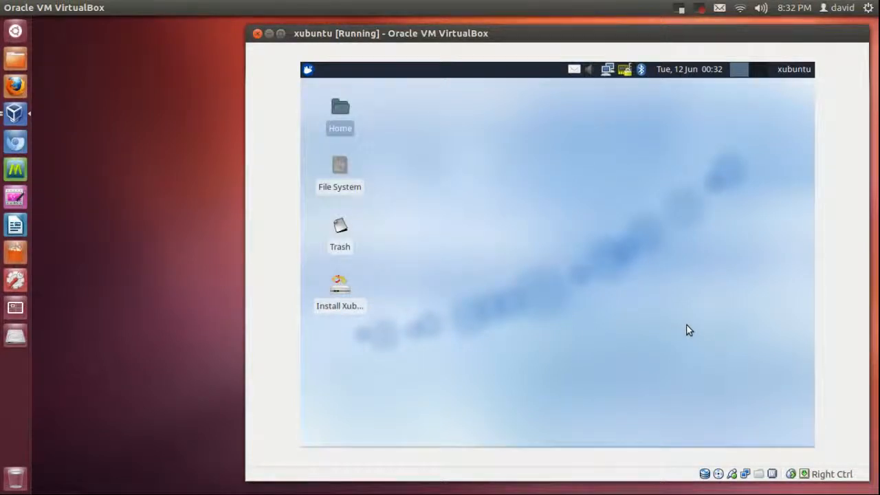
mouse_move(686, 324)
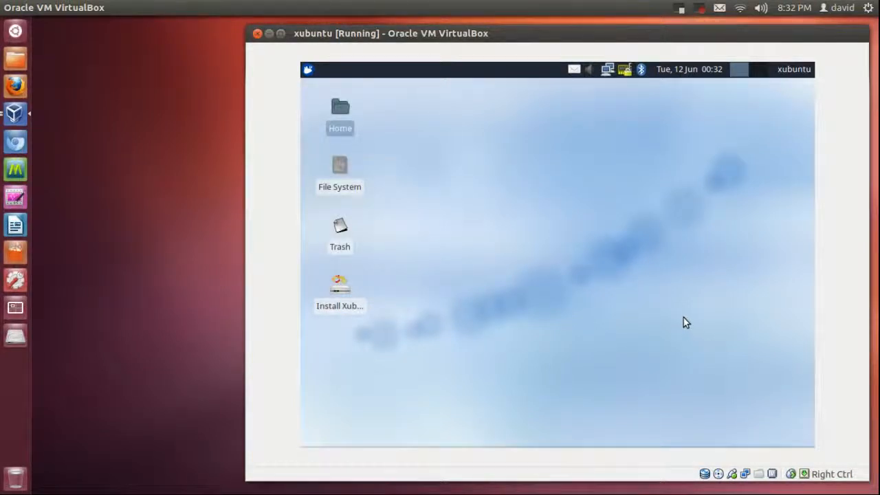